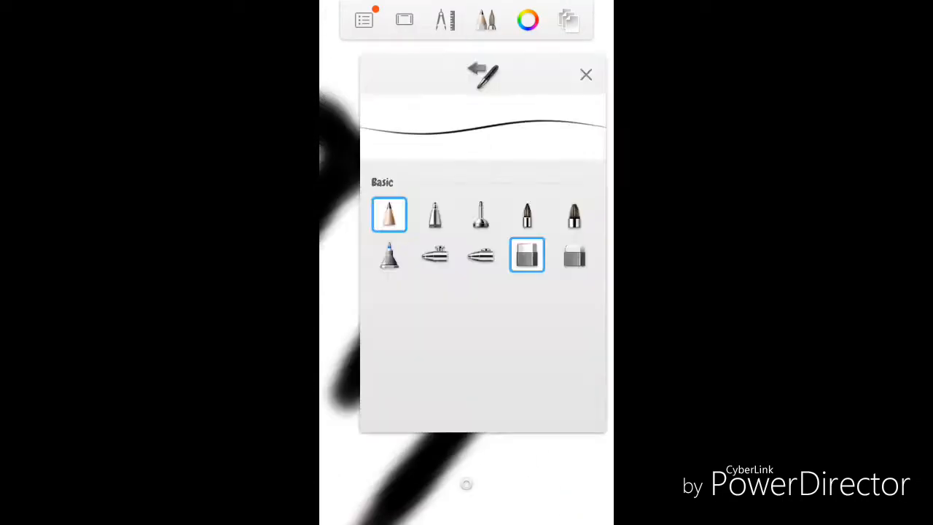
Step: Close the Brush Library so the thick soft black zigzag stroke shows on the canvas
click(586, 75)
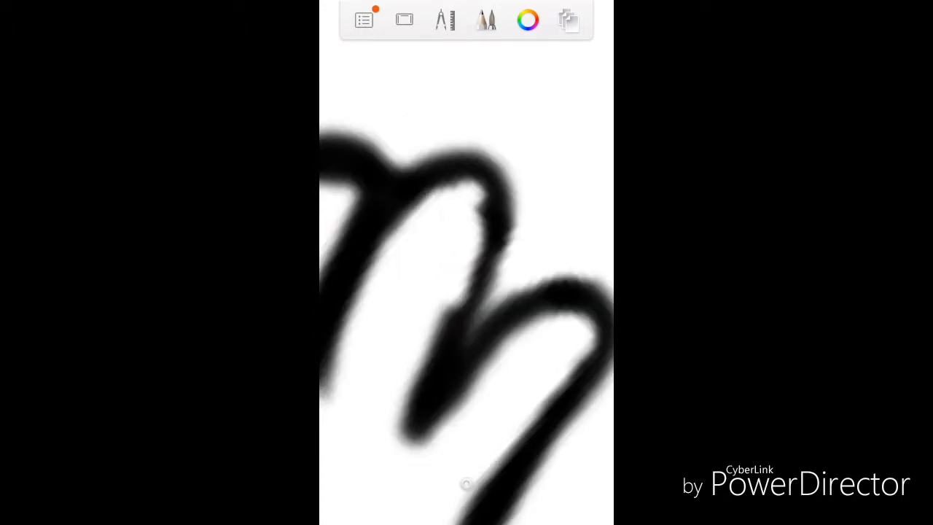